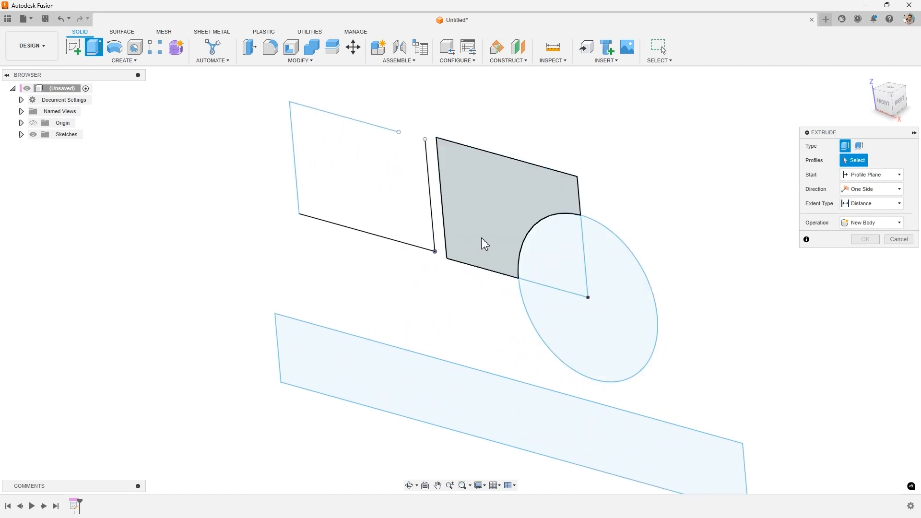
# Step: Select the shaded closed region between the lines and the arc as the single extrude profile
pyautogui.click(484, 244)
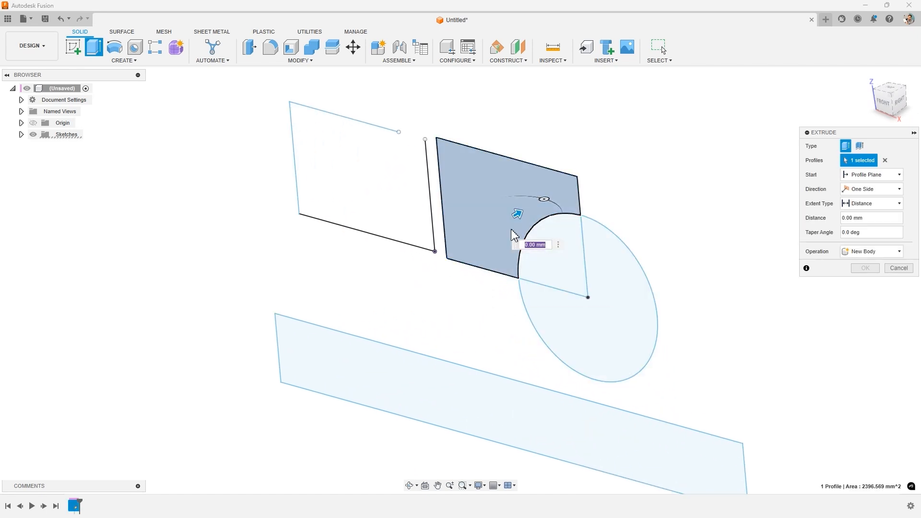
pyautogui.moveTo(517, 213); pyautogui.dragTo(555, 316)
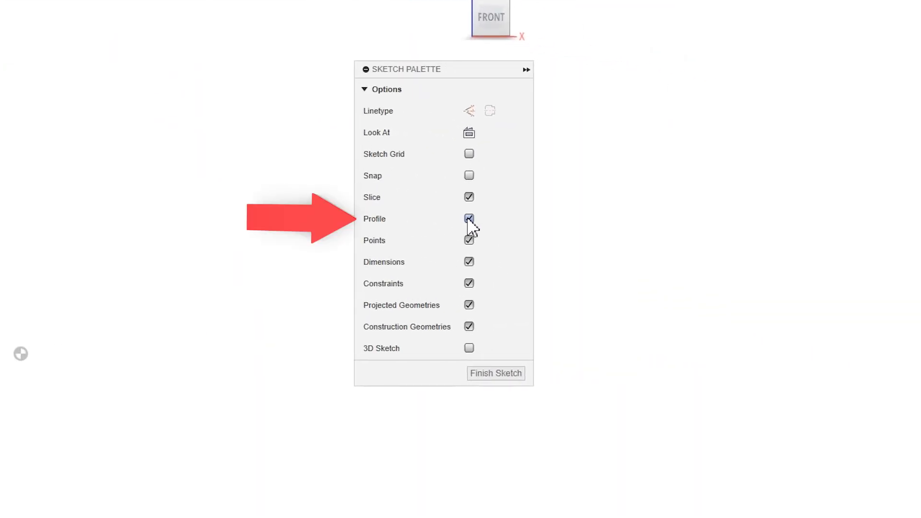
# Step: Turn the Sketch Palette Profile shading off and back on for the closed four-sided region
pyautogui.click(468, 219)
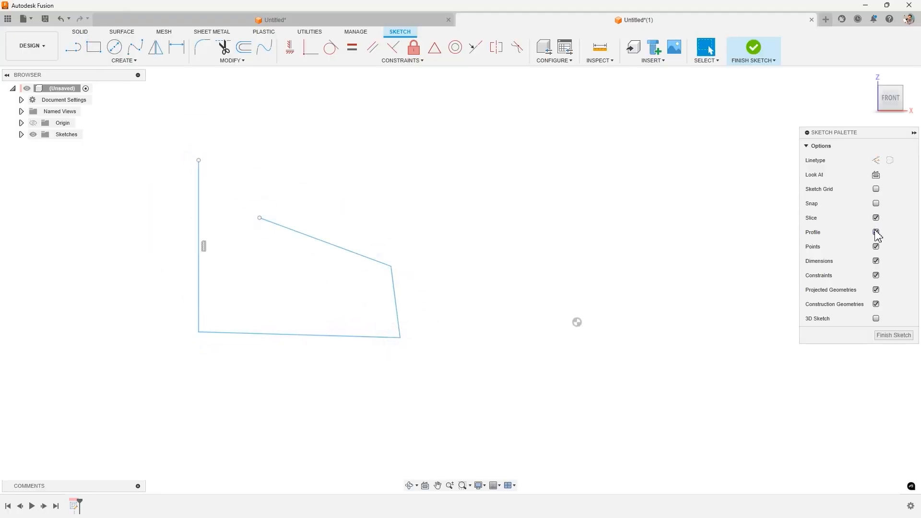
pyautogui.click(875, 232)
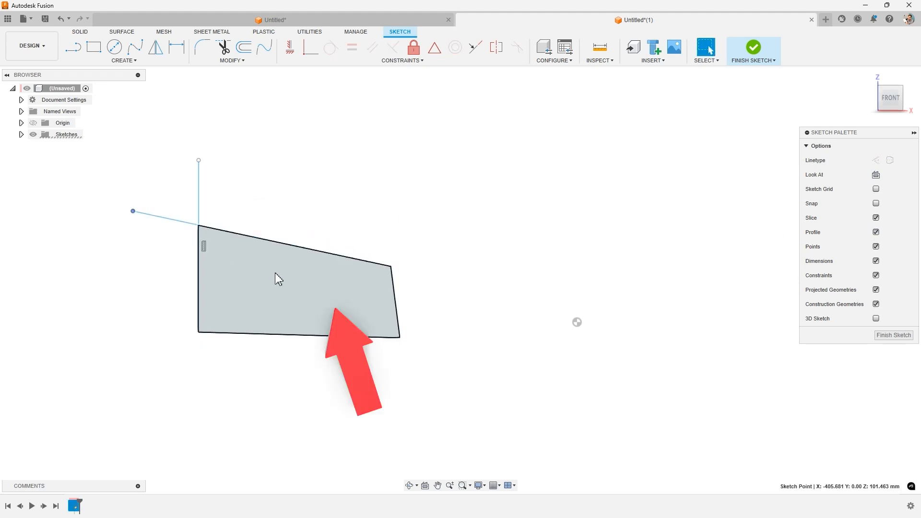
pyautogui.click(875, 232)
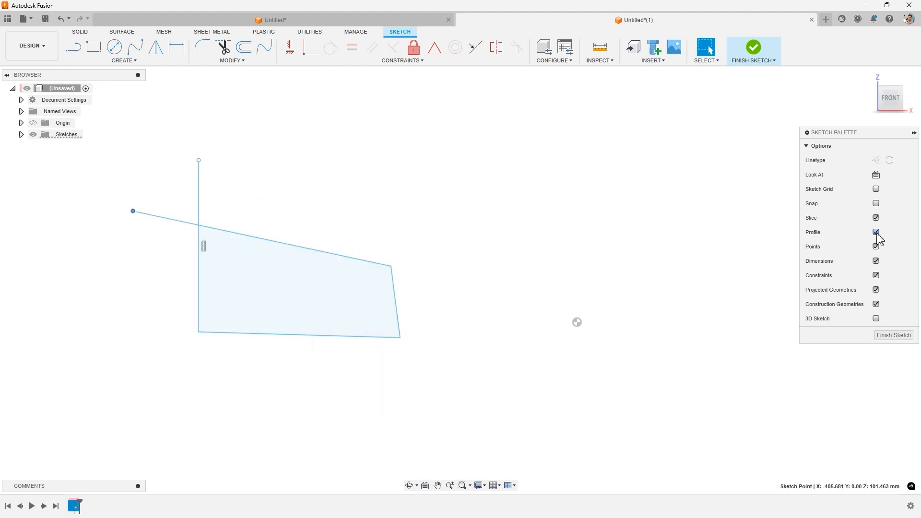
pyautogui.click(876, 232)
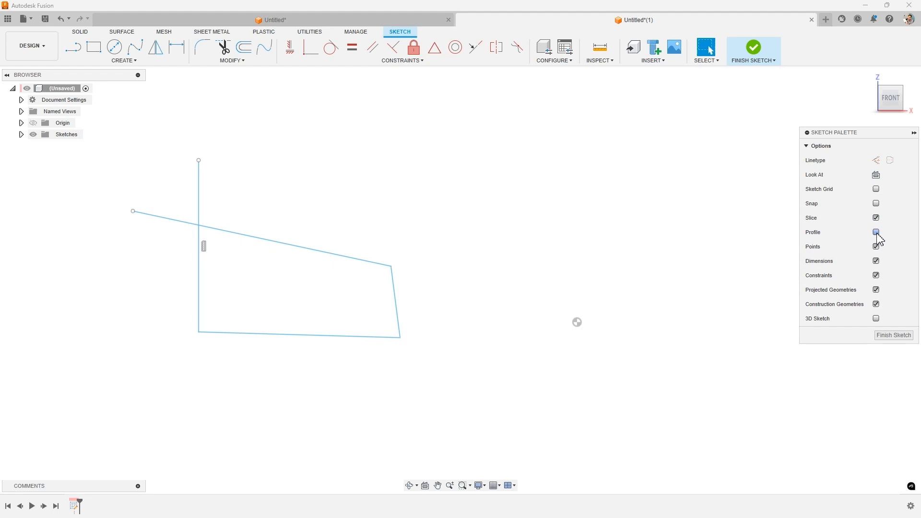
pyautogui.click(875, 233)
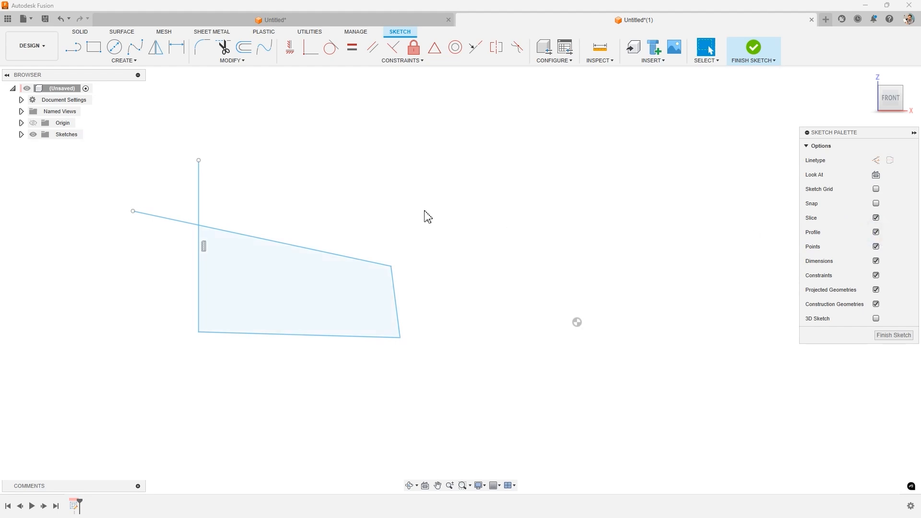
pyautogui.moveTo(129, 214)
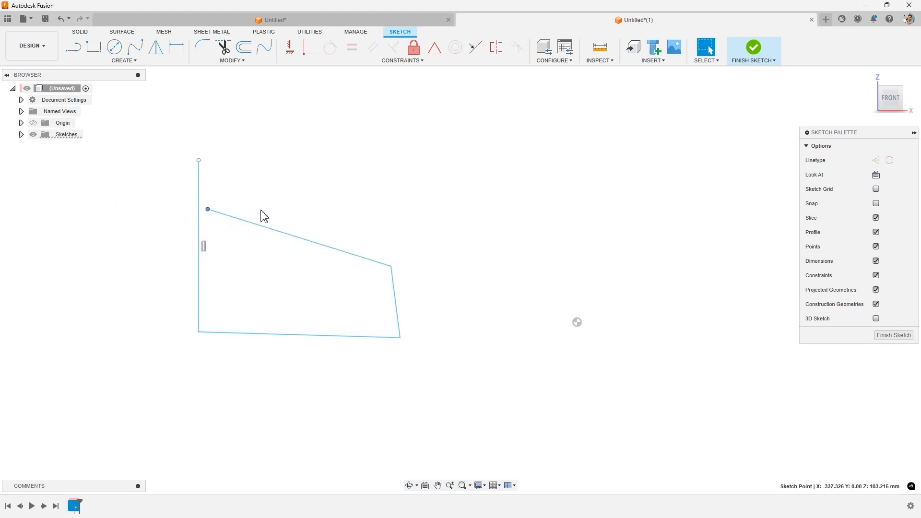
pyautogui.moveTo(196, 218)
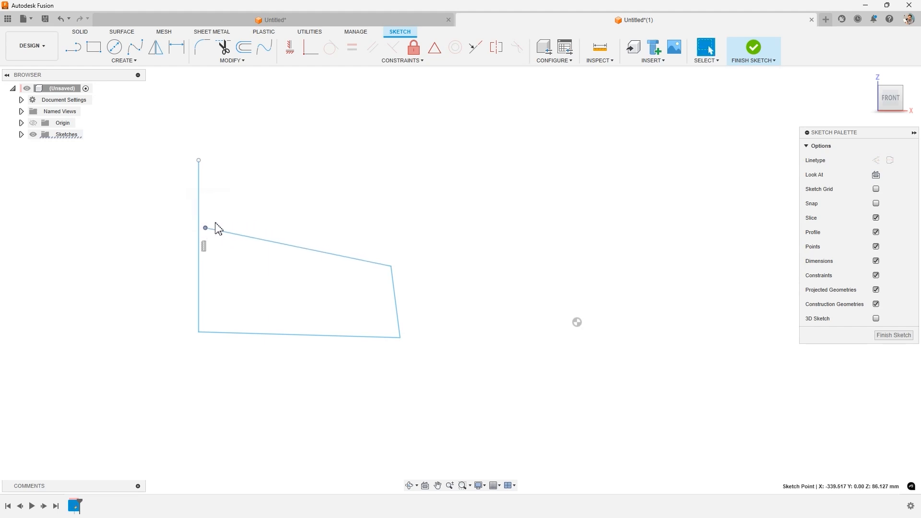
pyautogui.moveTo(215, 231)
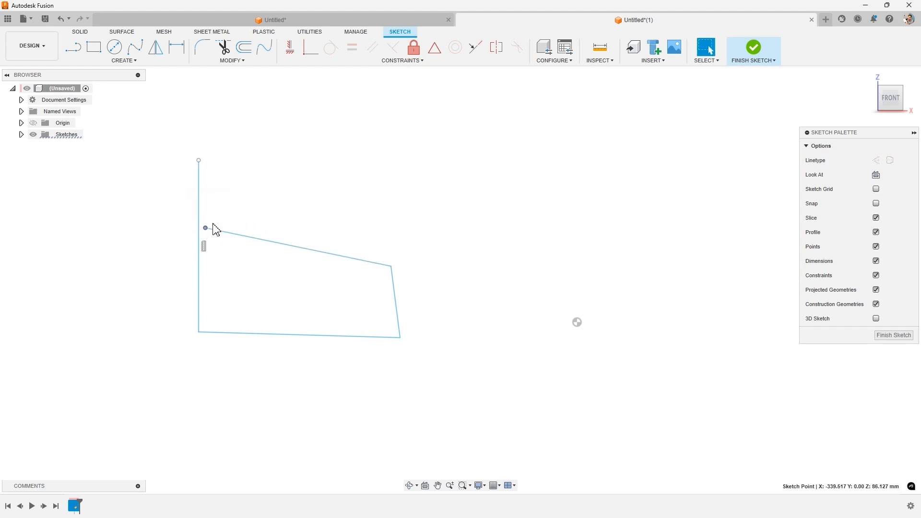
# Step: Extend the slanted line across the vertical one and pull the closed region out into a solid
pyautogui.moveTo(205, 229); pyautogui.dragTo(163, 222)
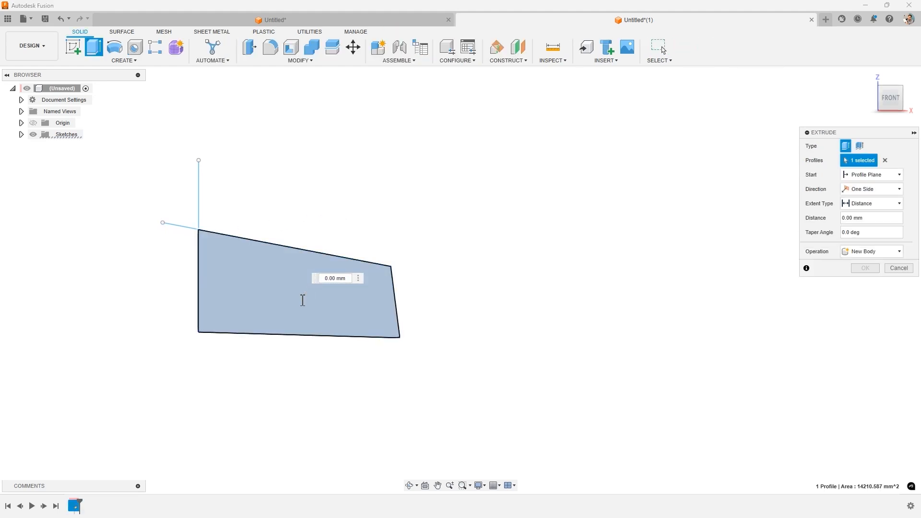
pyautogui.moveTo(302, 299); pyautogui.dragTo(376, 197)
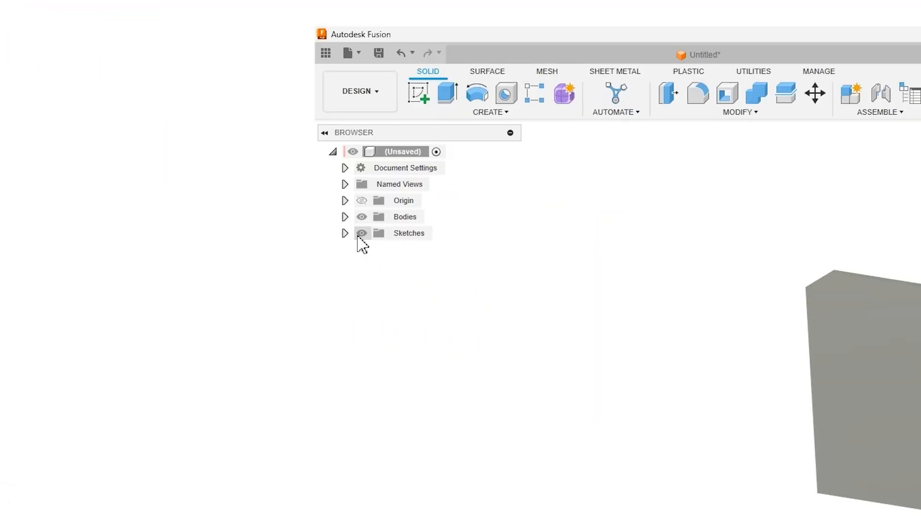
# Step: Hide the Sketches folder so only the extruded solid body remains visible
pyautogui.click(344, 233)
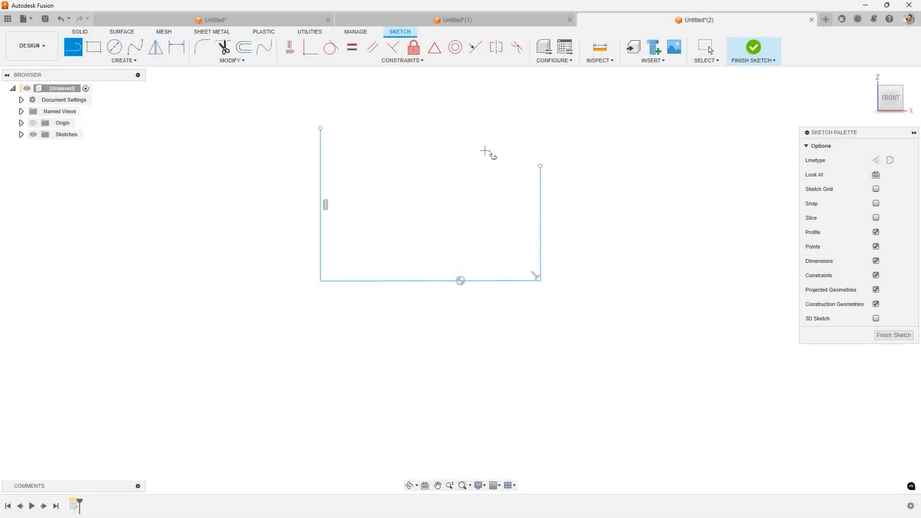
# Step: Draw a line of the open outline in the new front-plane sketch
pyautogui.moveTo(320, 127); pyautogui.dragTo(326, 131)
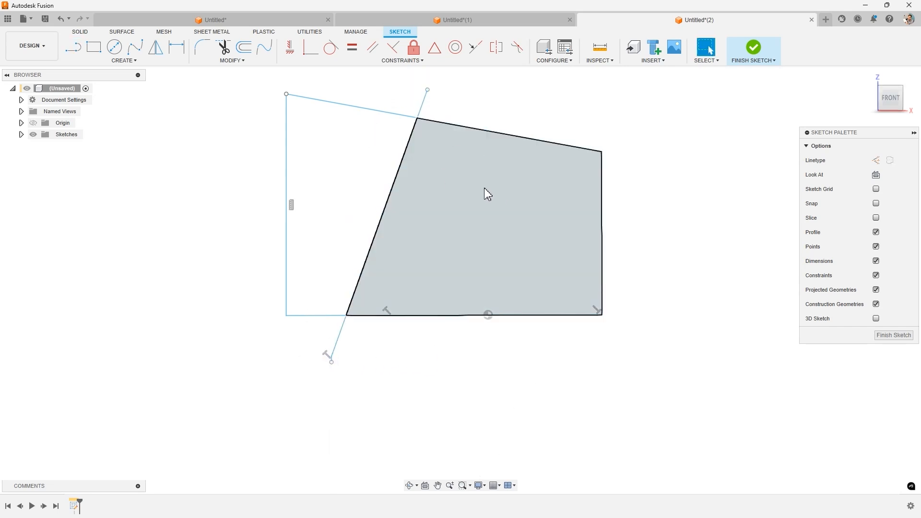
pyautogui.moveTo(490, 220)
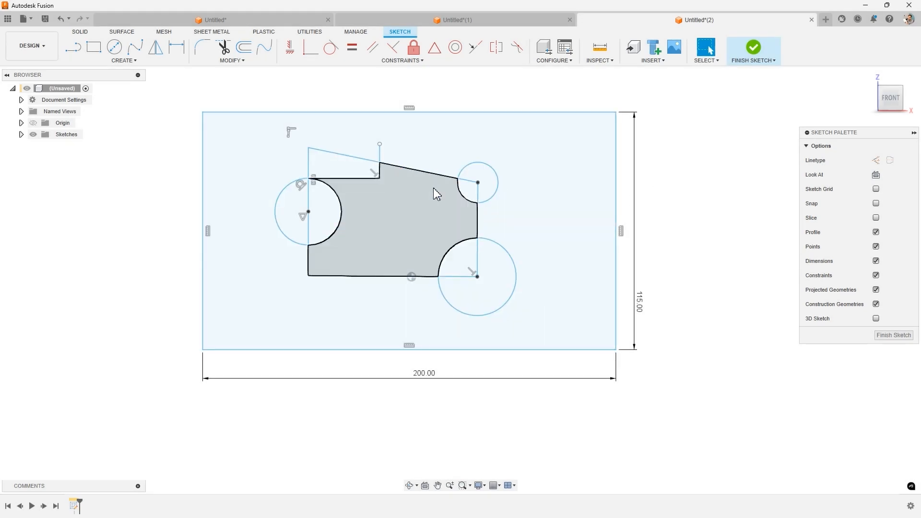
pyautogui.moveTo(418, 204)
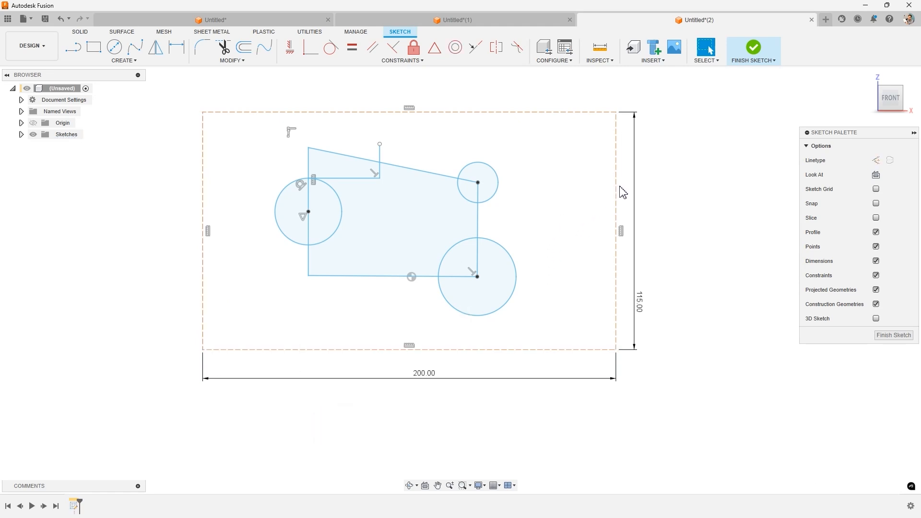
pyautogui.moveTo(556, 215)
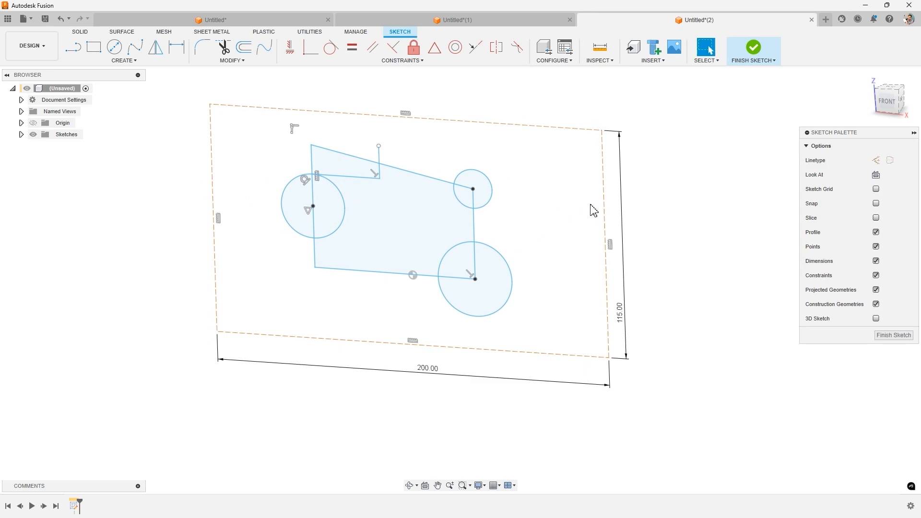
# Step: Orbit the view with the ViewCube to inspect the rectangle-and-circles sketch
pyautogui.click(753, 47)
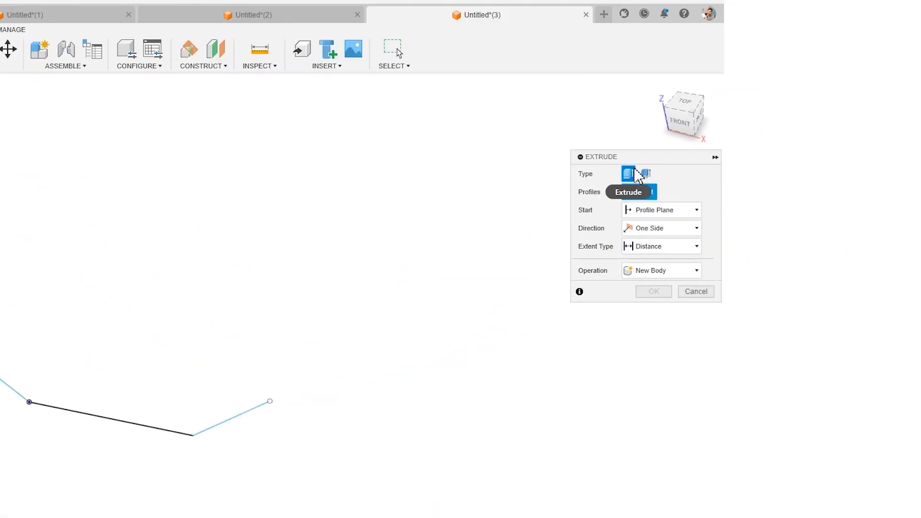
# Step: Make the extrude a Thin Extrude with its wall location set to Side 2
pyautogui.click(641, 172)
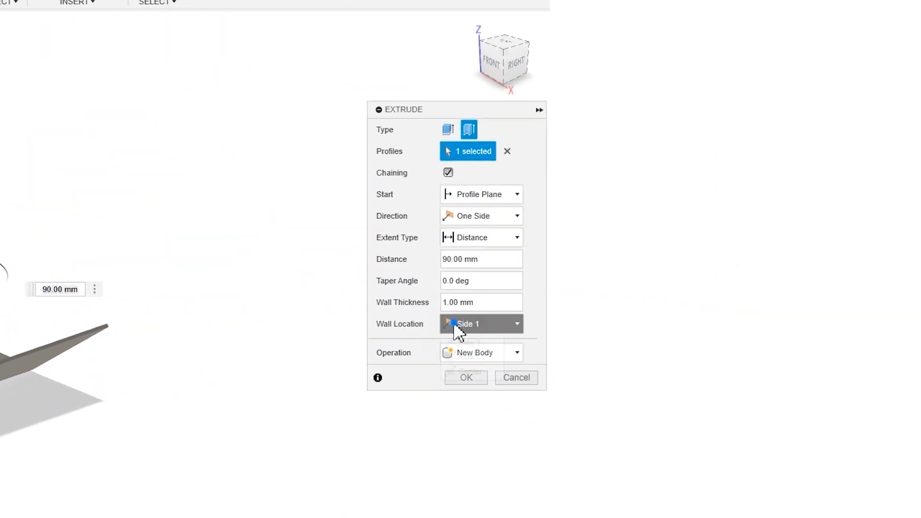
pyautogui.click(482, 324)
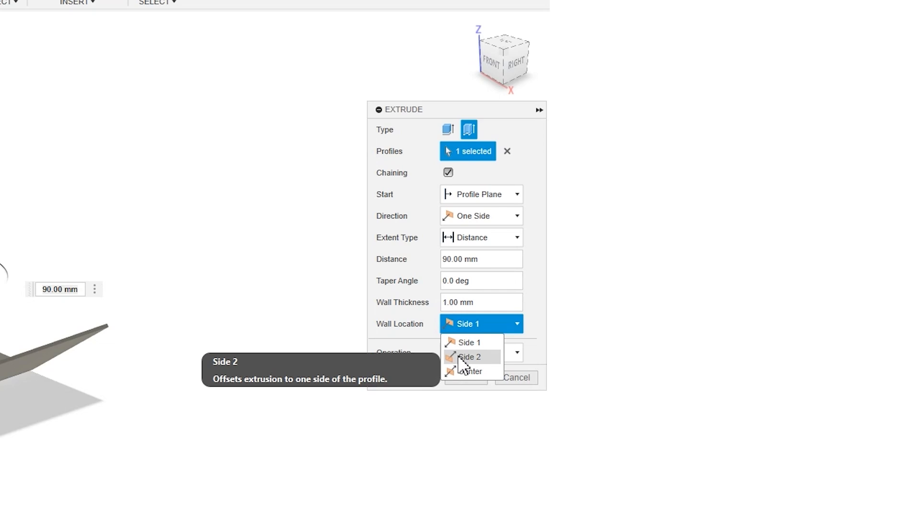
pyautogui.click(470, 371)
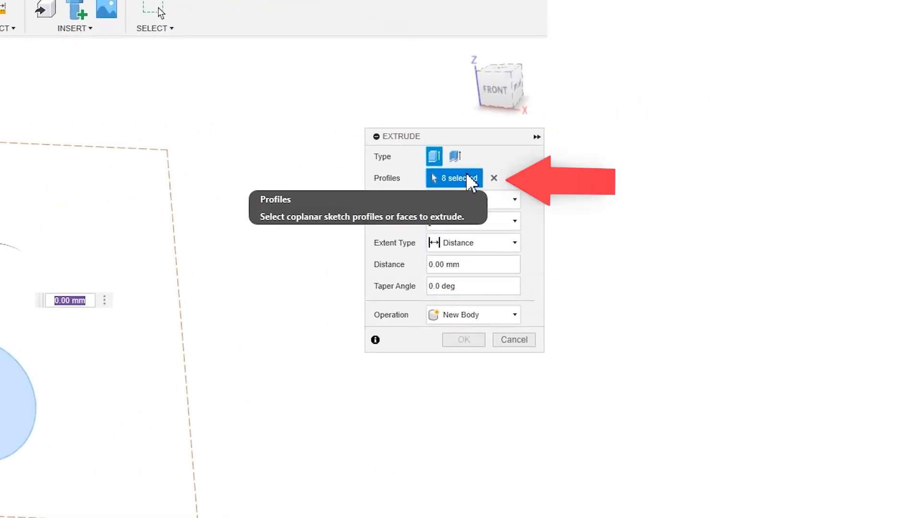
# Step: Clear the eight profiles and hand-pick the main outline and left-circle regions, dropping the lower-right circle
pyautogui.click(494, 179)
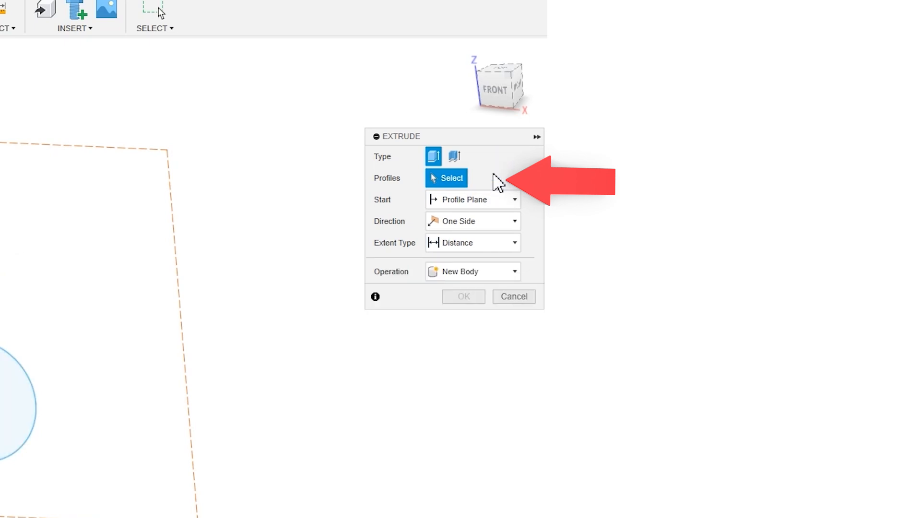
pyautogui.click(526, 214)
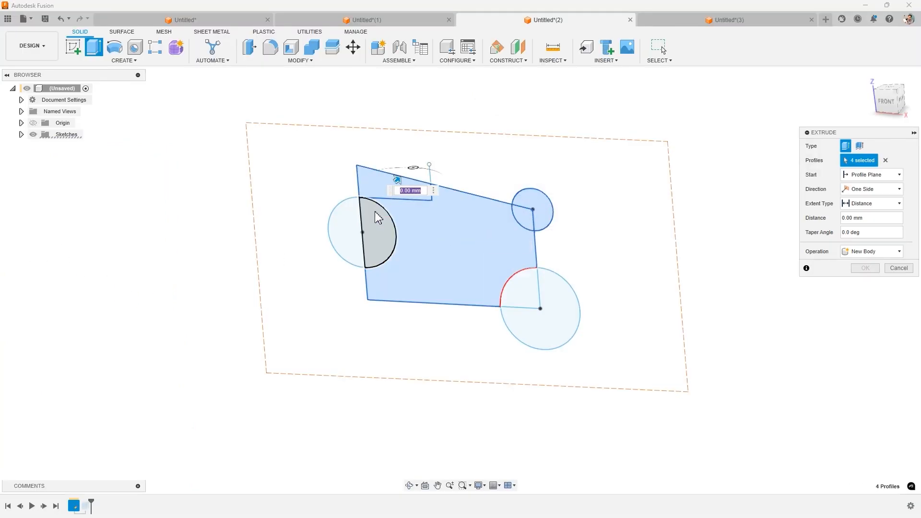
pyautogui.click(343, 234)
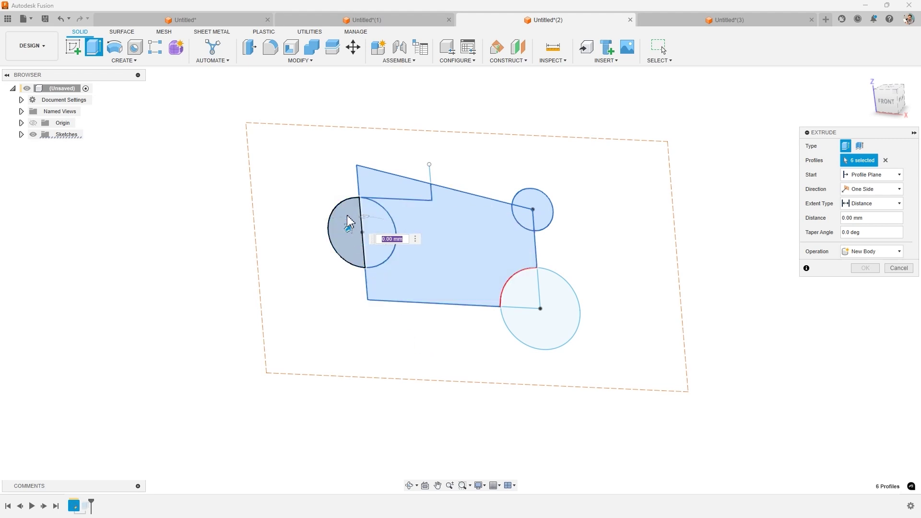
pyautogui.click(348, 222)
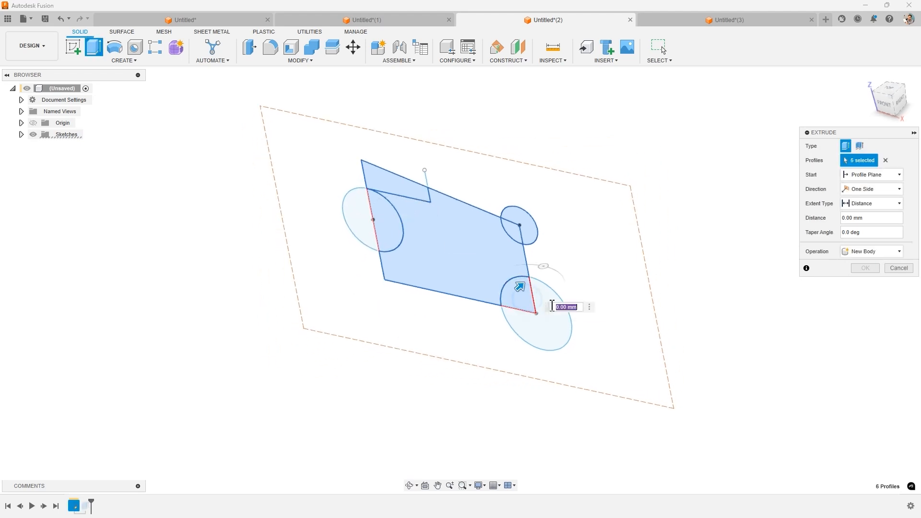
pyautogui.click(544, 320)
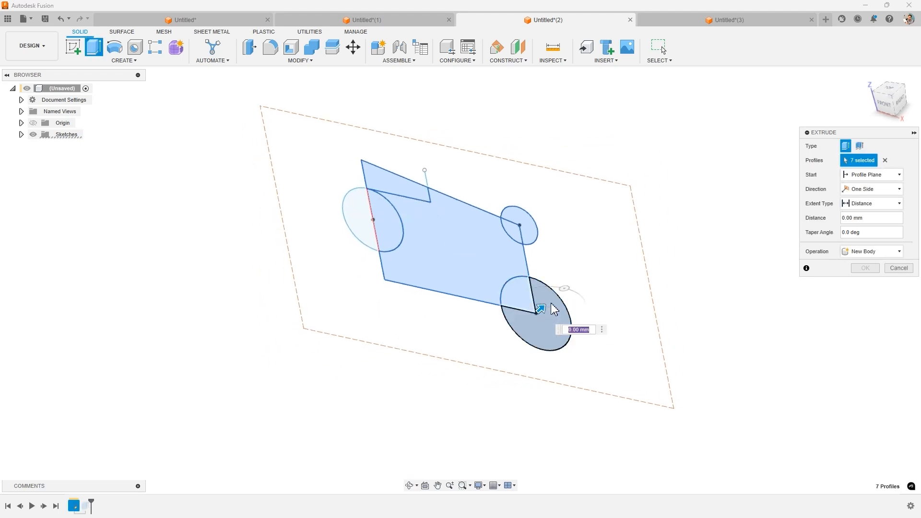
pyautogui.click(534, 321)
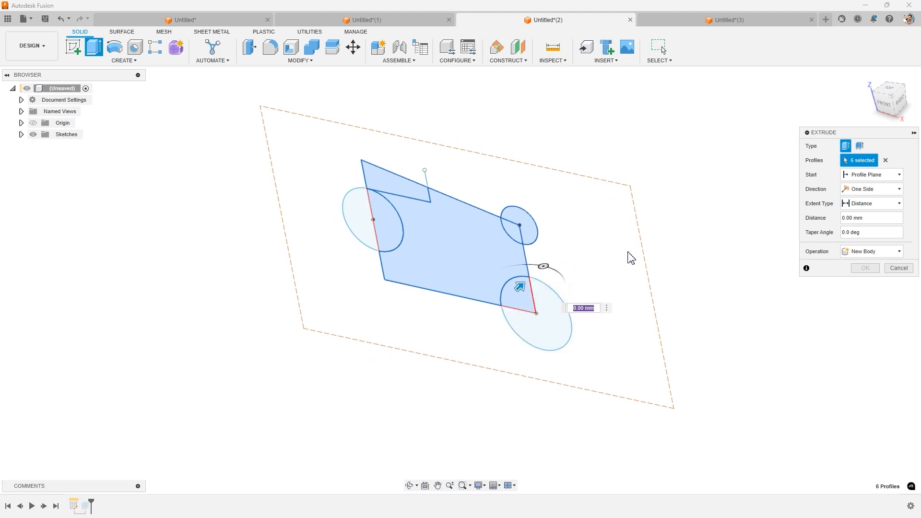
pyautogui.moveTo(886, 165)
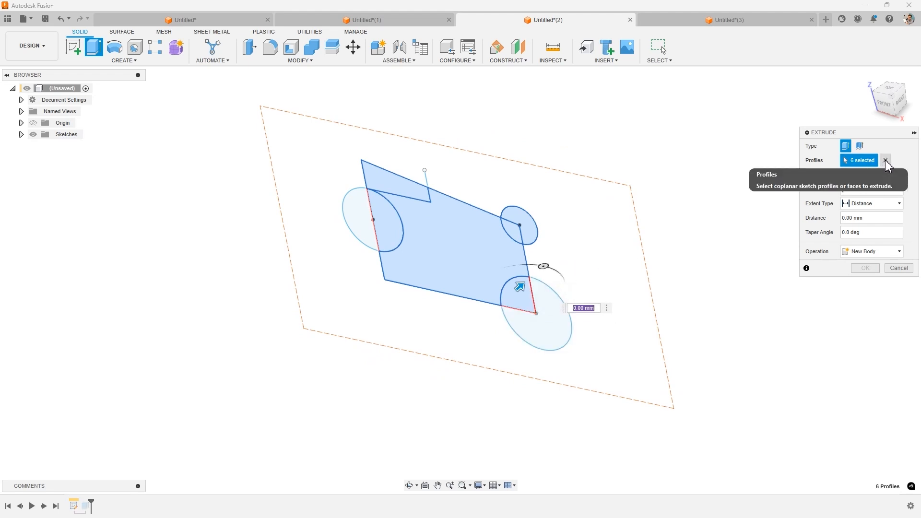